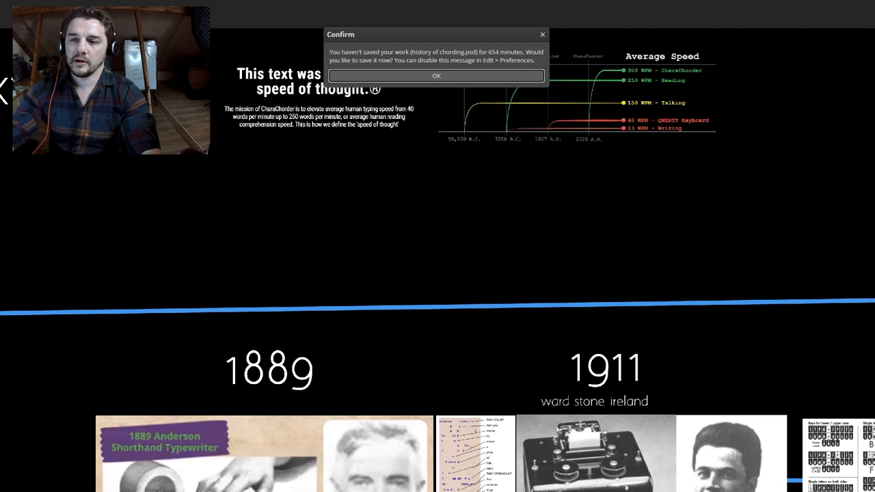
# Zoom the presentation onto the stenotype transcript sheet beside the 1889 Anderson Shorthand Typewriter
pyautogui.click(437, 75)
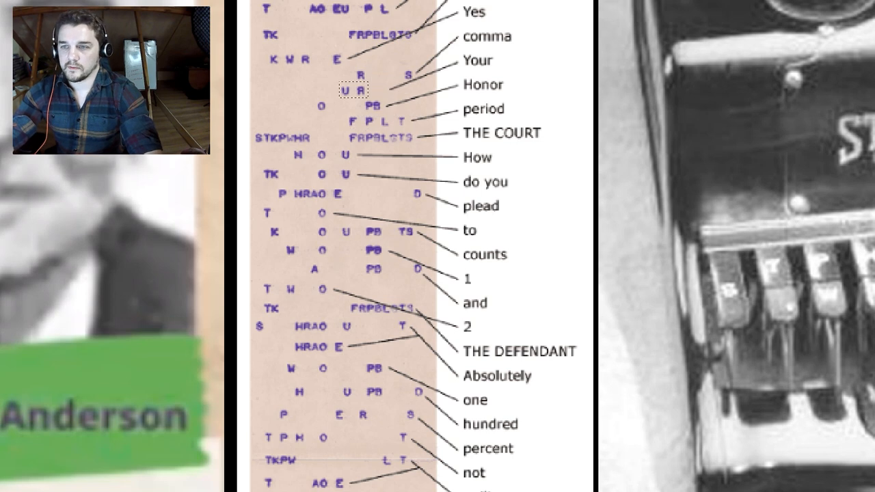
pyautogui.scroll(-3)
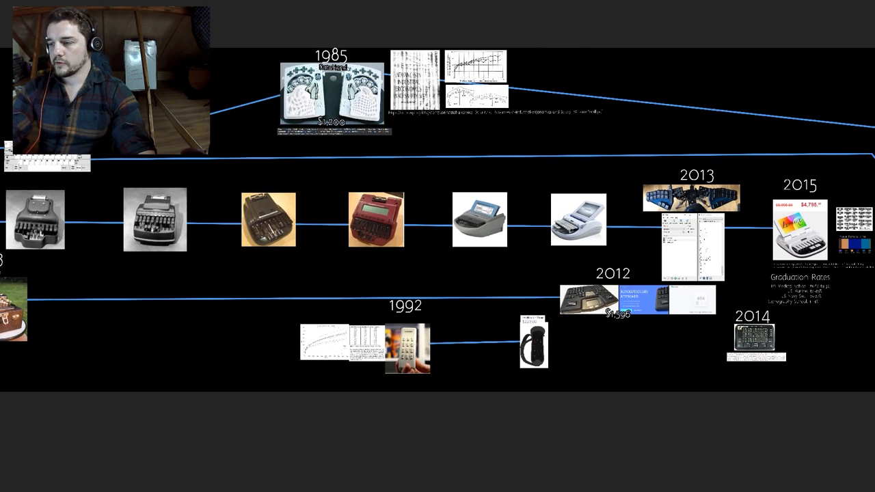
# Move the timeline view onto the 2015 stop with the $4,795 Luminex and stenographer statistics
pyautogui.hscroll(3)
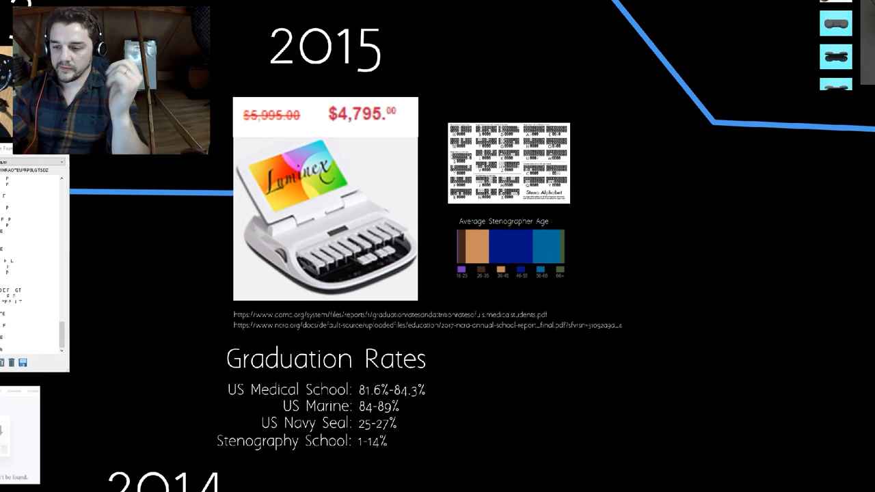
pyautogui.scroll(-3)
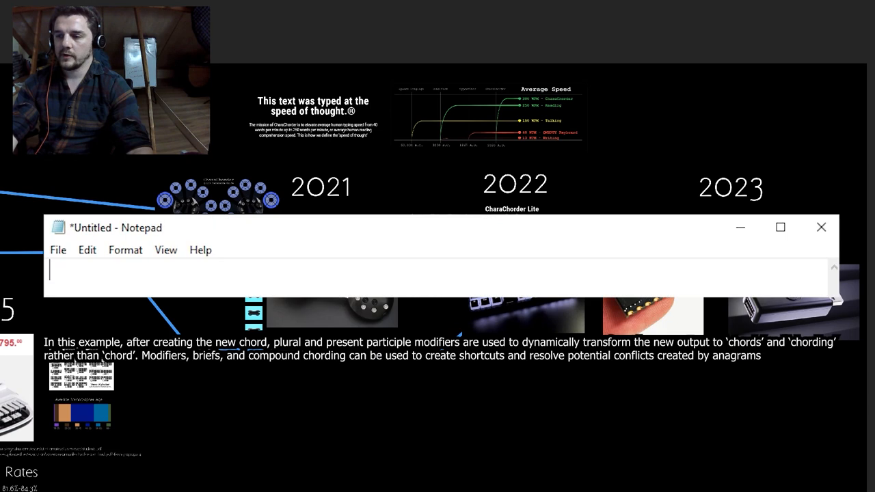
# Chord-type the line "You can very quickly make new chords in the middle" into Notepad, letting the debug text convert
pyautogui.write('You can very quickly make new ii')
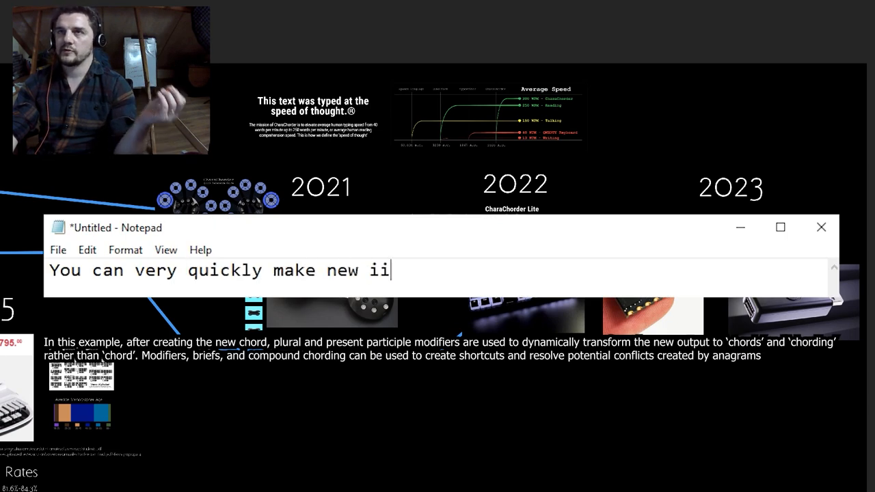
pyautogui.write('>I<mpulse input(1): r + o + h + c')
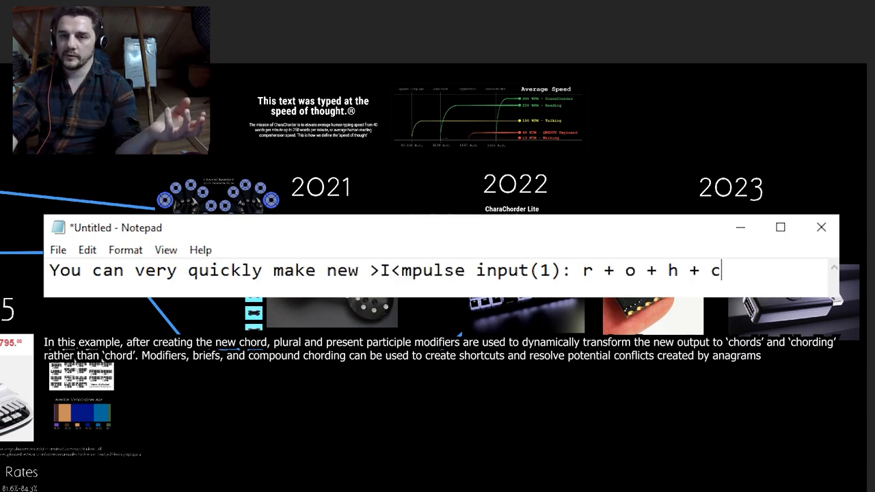
pyautogui.write('chords in the')
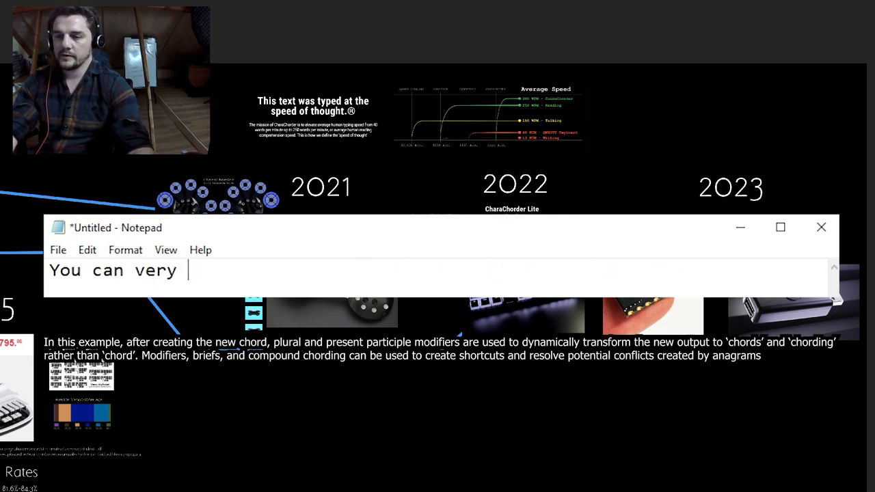
pyautogui.write('quickly make new >I<mpulse output: c')
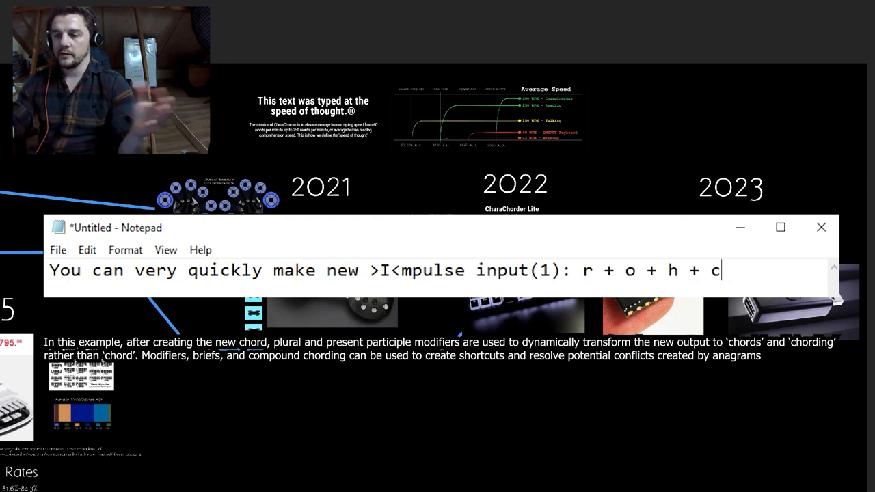
pyautogui.write('chords in the middle')
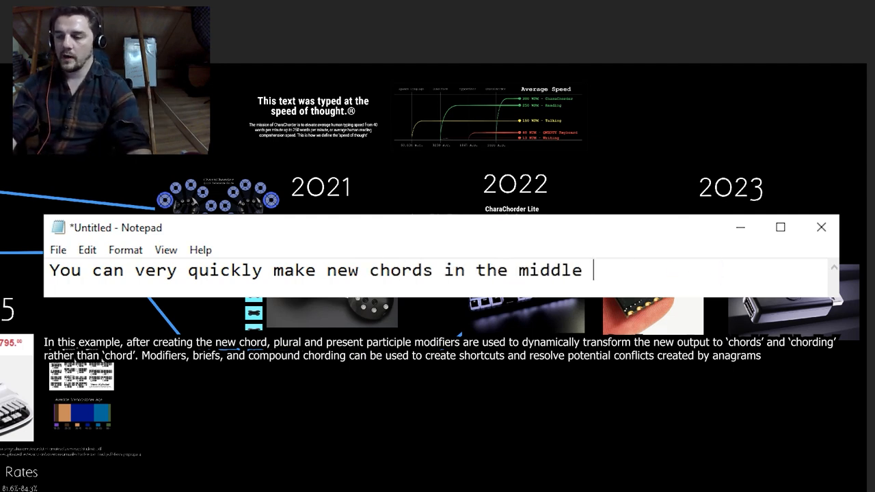